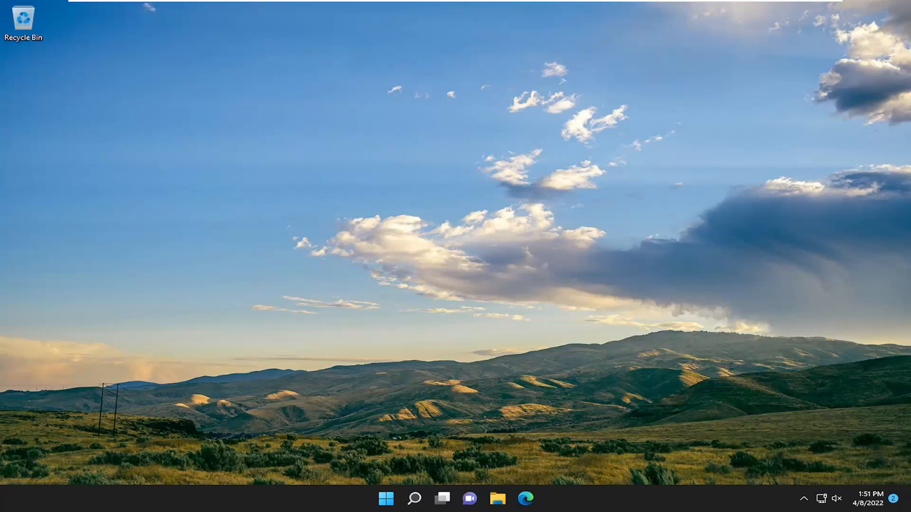
mouse_move(414, 499)
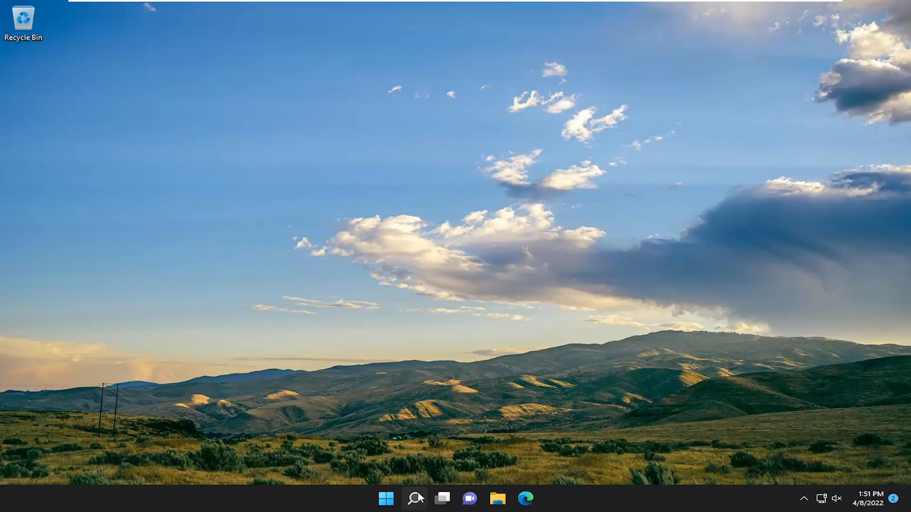
Search Windows for 'troubleshoot' to reach the Troubleshoot settings page.
click(414, 499)
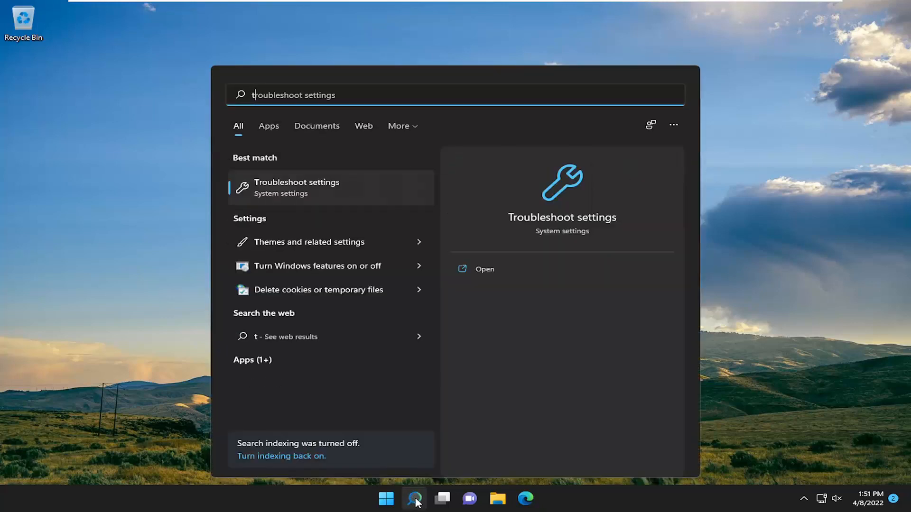
text(roubleshoo)
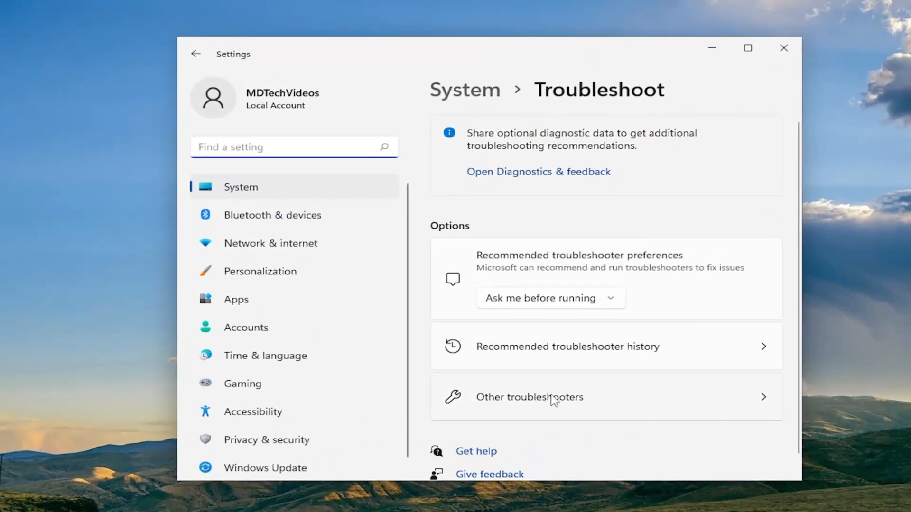
Run the Windows Update troubleshooter from Other troubleshooters and close its report.
click(529, 397)
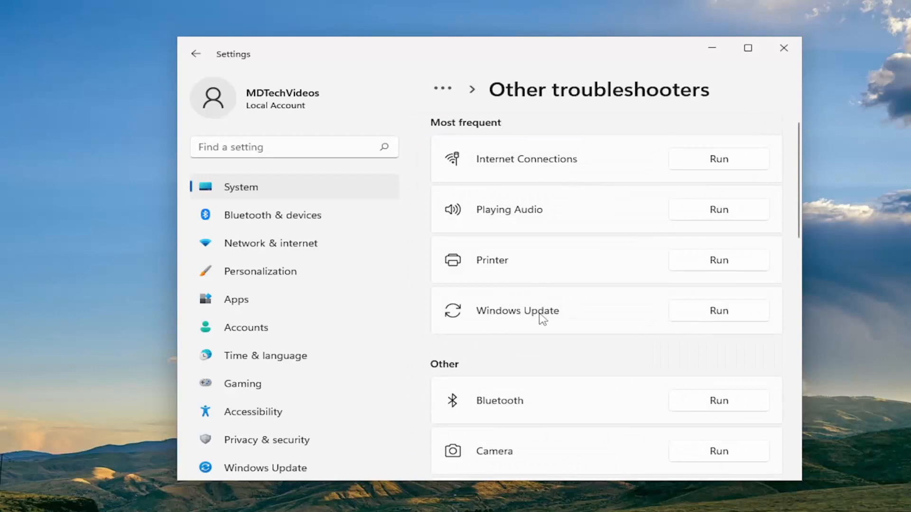
click(718, 310)
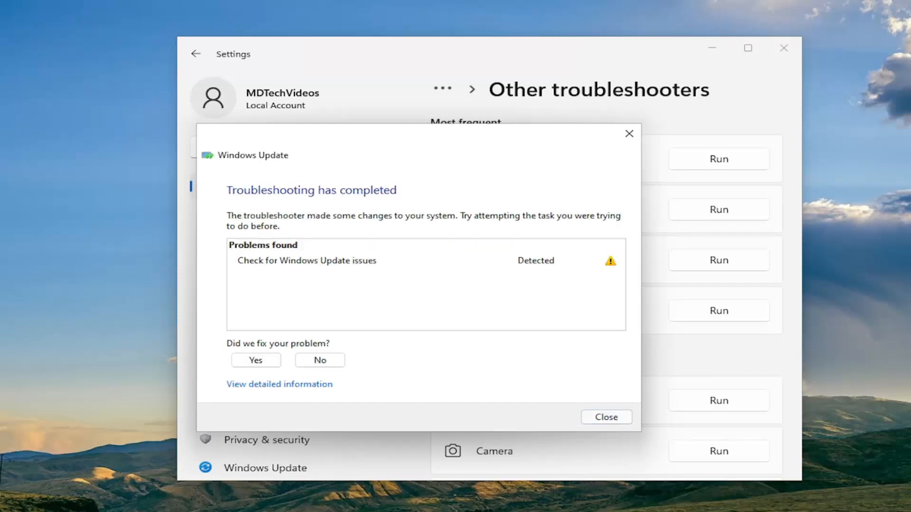
mouse_move(459, 262)
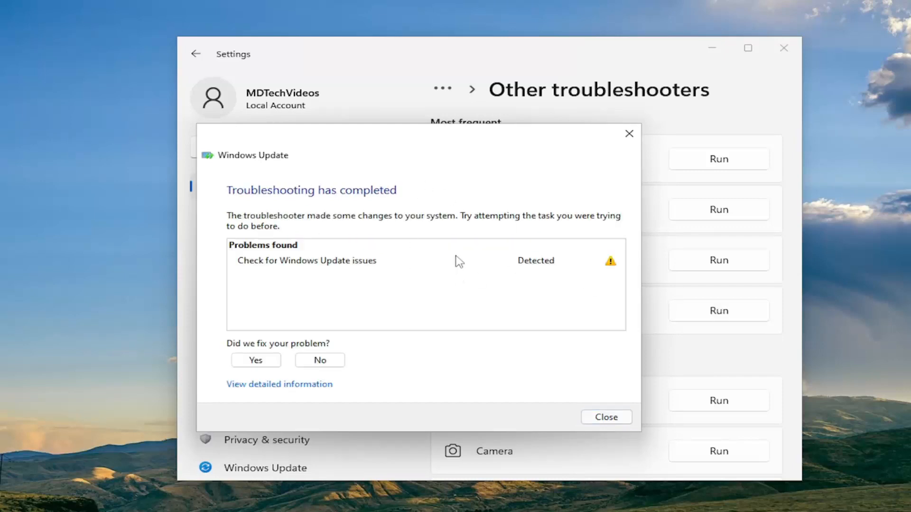
mouse_move(592, 409)
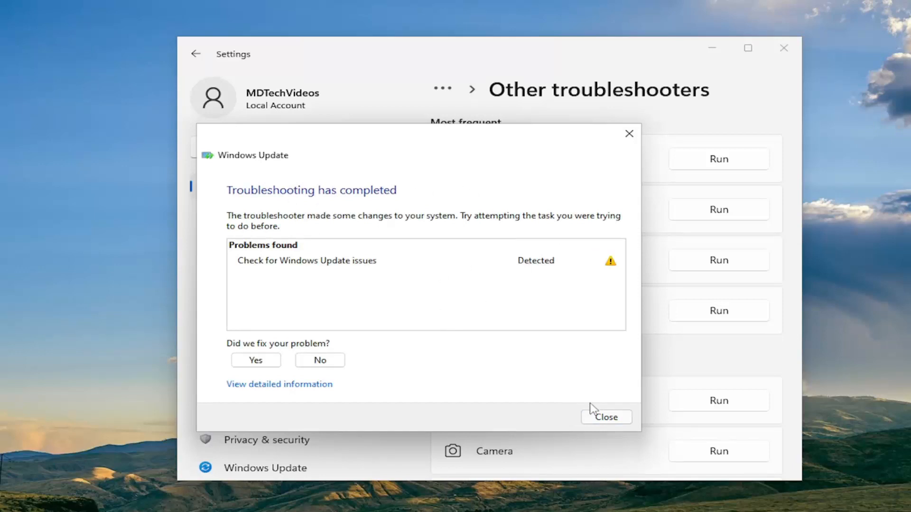
click(606, 416)
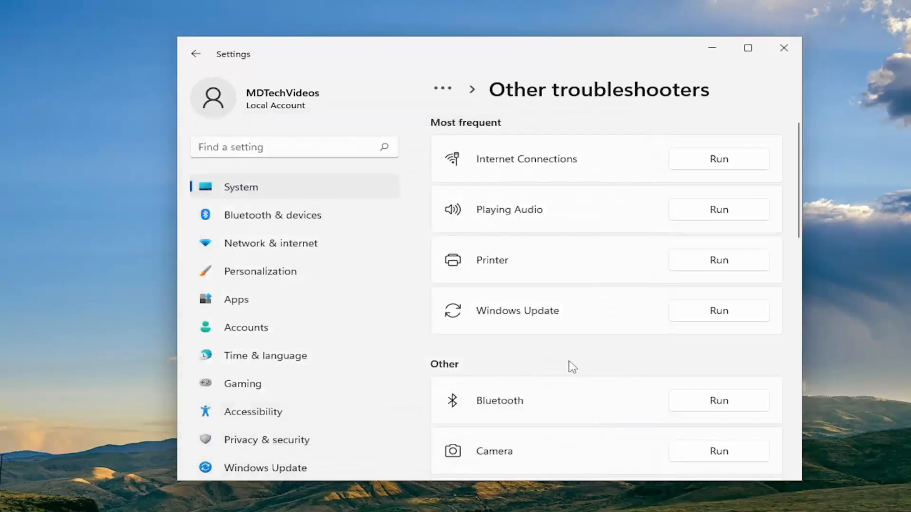
mouse_move(750, 119)
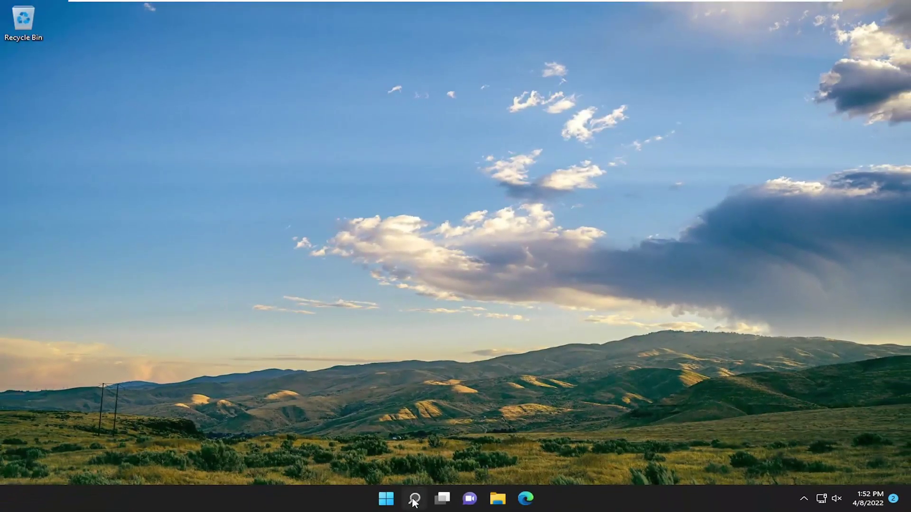
Find Command Prompt by searching 'cmd' and launch it as administrator.
text(cmd)
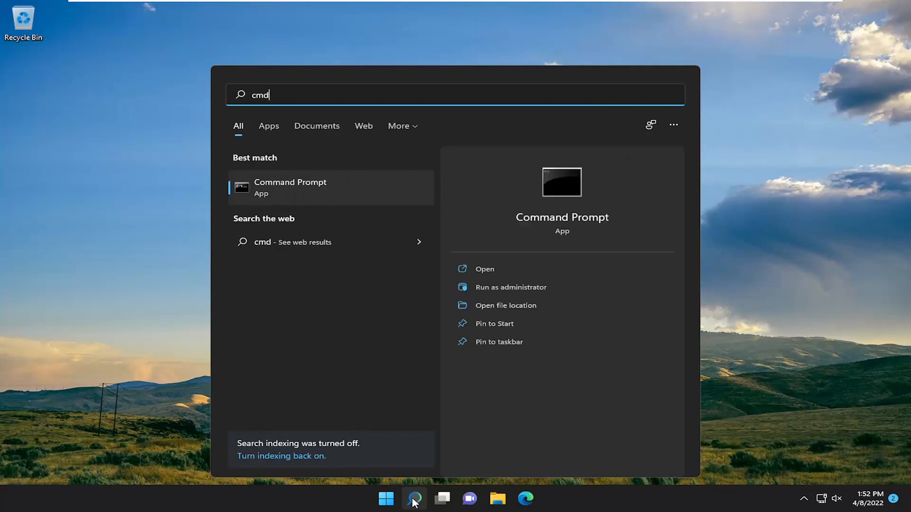
click(442, 498)
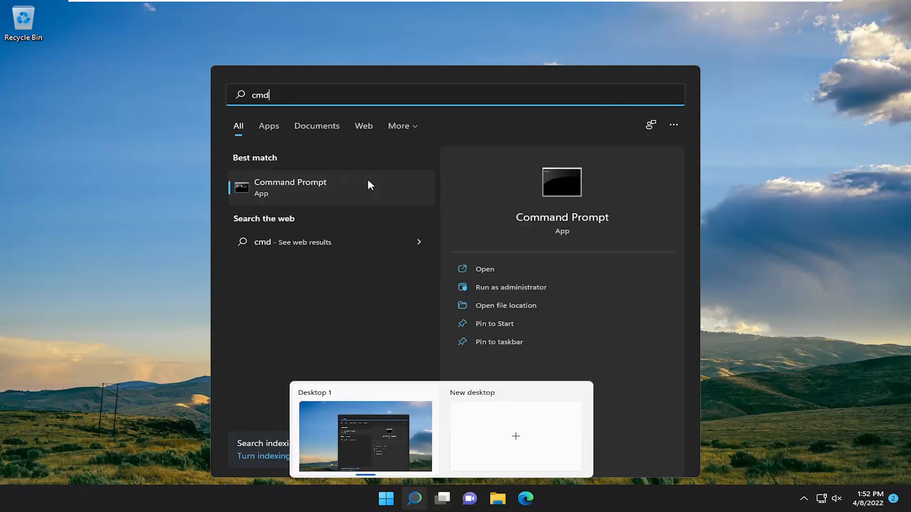
right_click(290, 187)
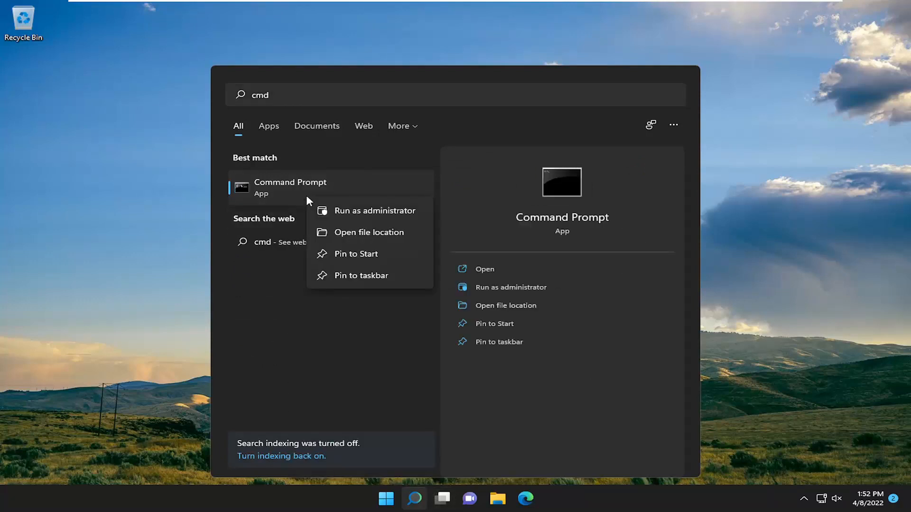
click(375, 211)
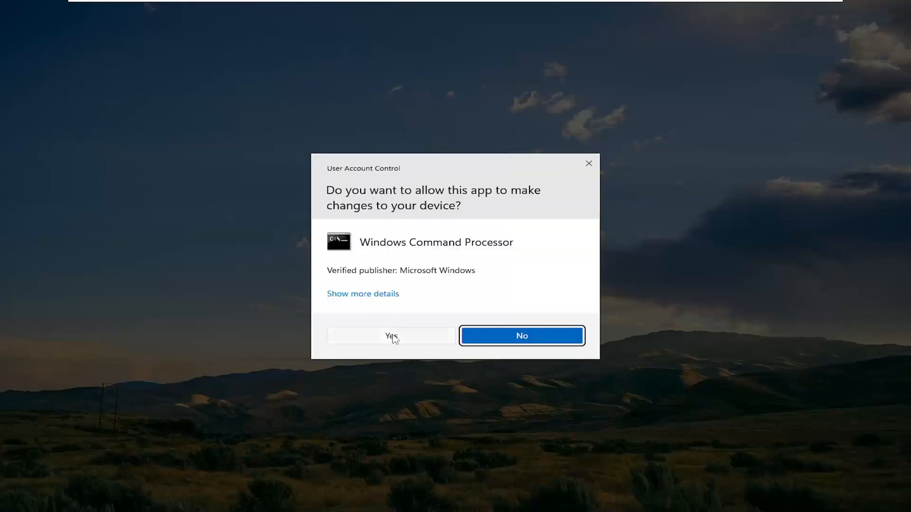
Approve the UAC prompt to open the elevated Command Prompt.
click(391, 336)
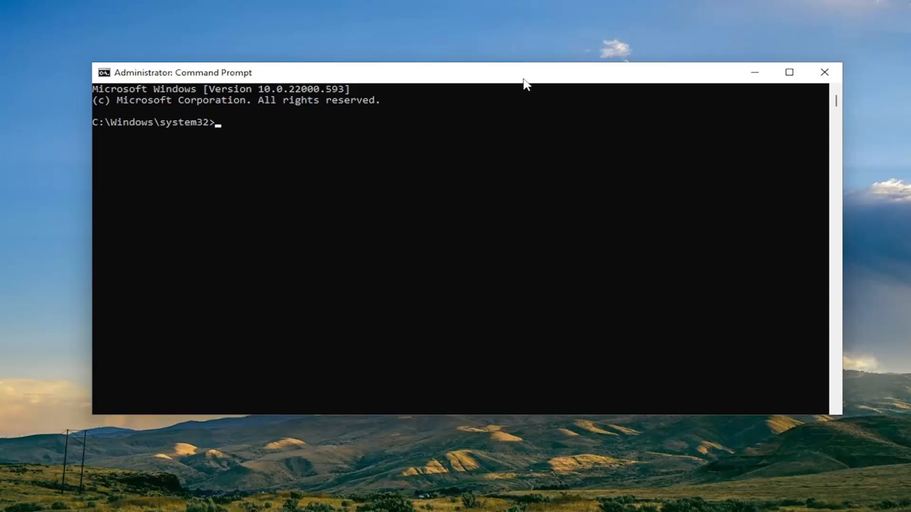
mouse_move(467, 78)
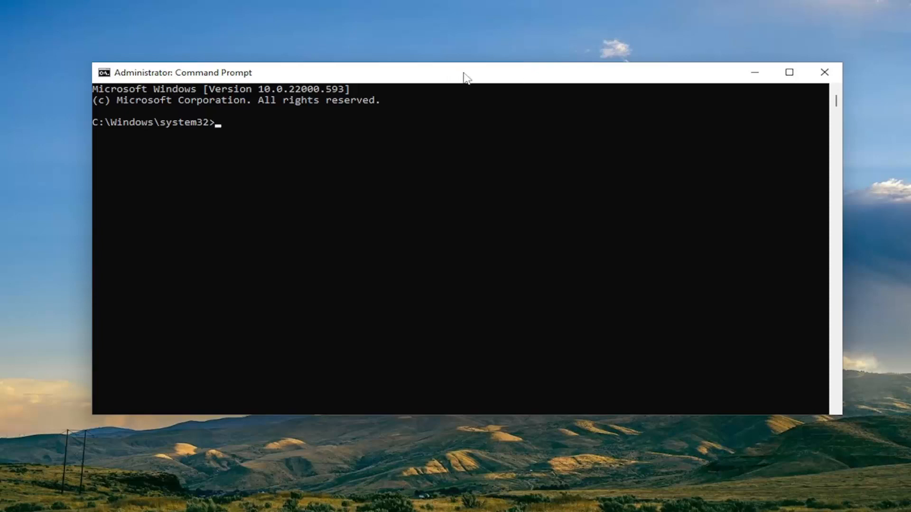
mouse_move(440, 76)
text(sfc /scannow)
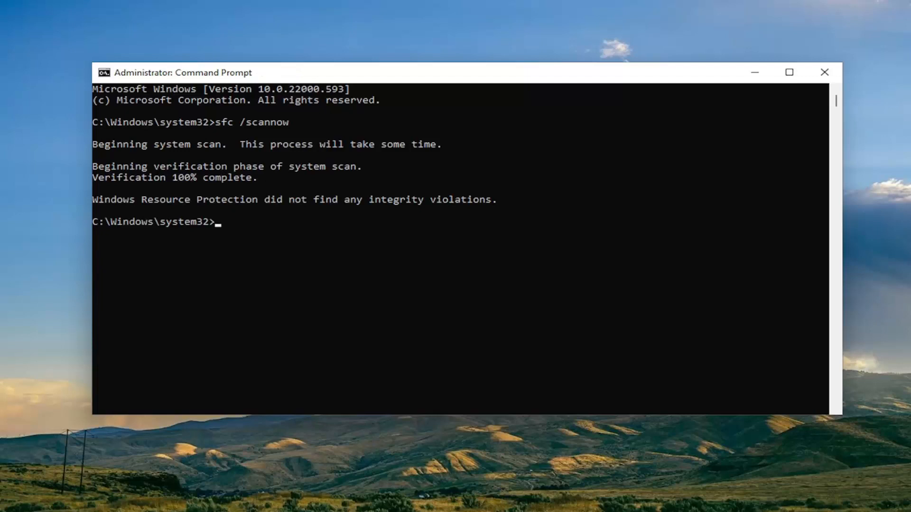
mouse_move(502, 73)
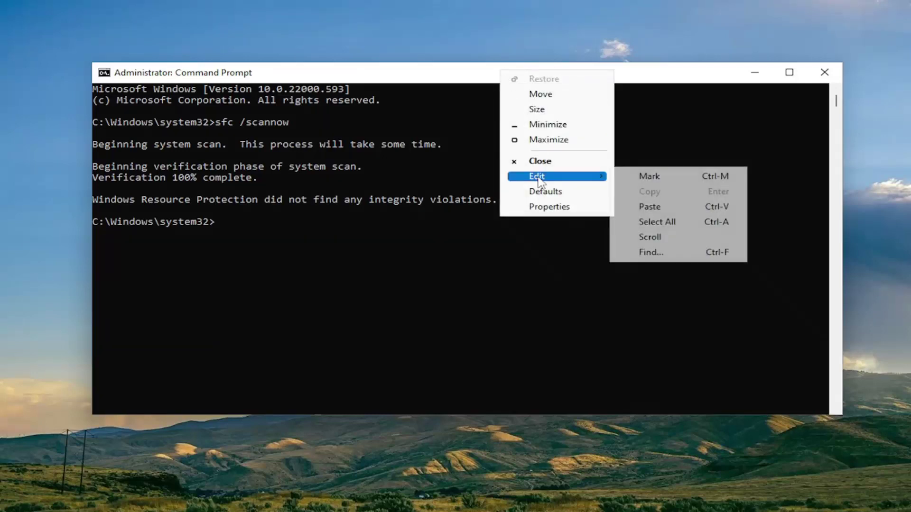
Paste and run DISM /Online /Cleanup-Image /RestoreHealth until it completes successfully.
click(649, 206)
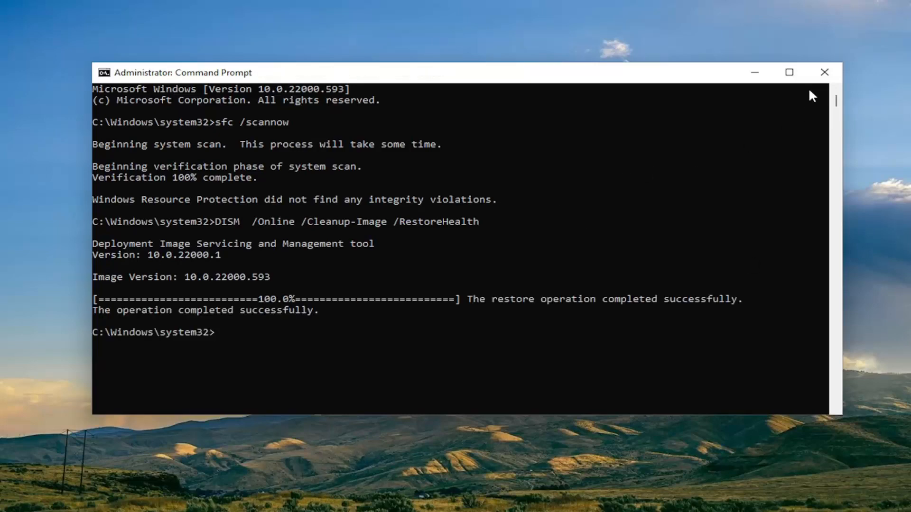
Restart the PC through the Start button's Shut down or sign out menu.
right_click(385, 503)
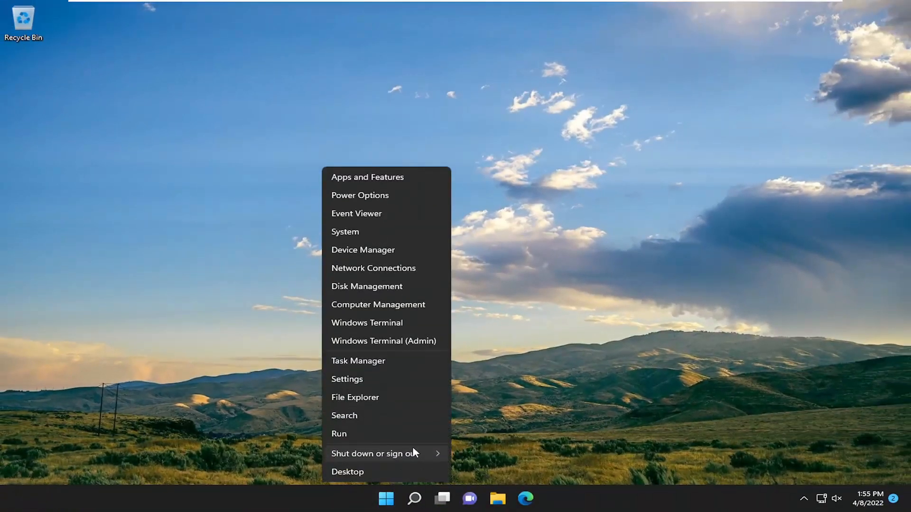
click(374, 453)
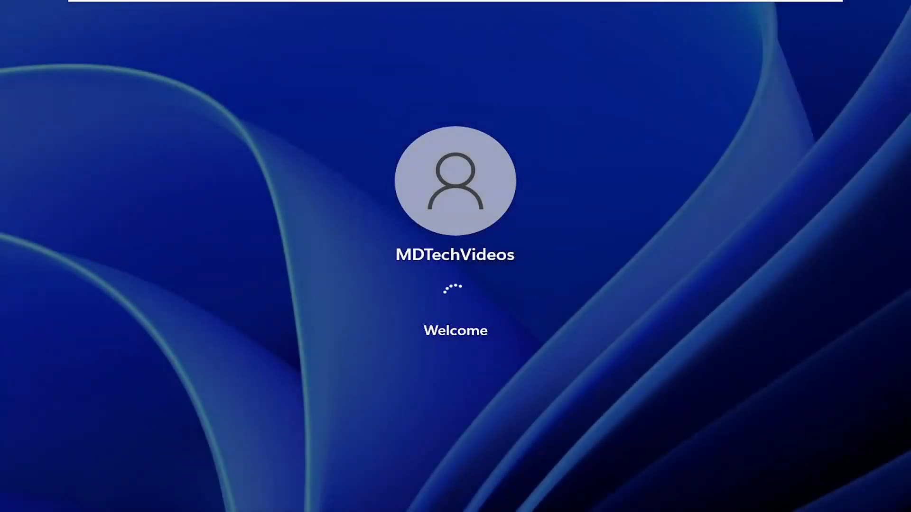